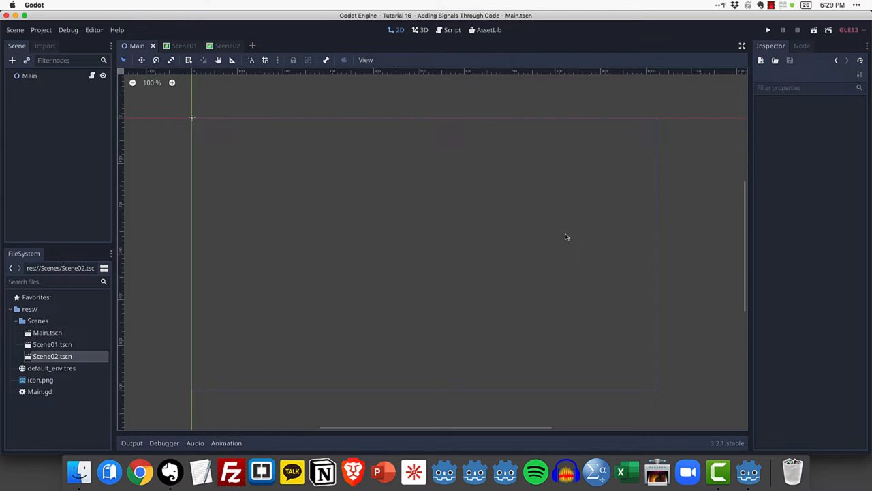
mouse_move(49, 81)
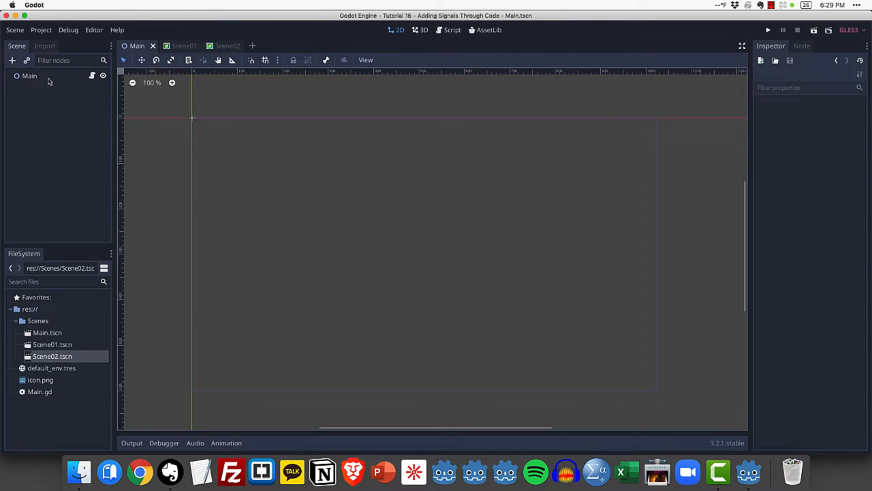
- Browse the project's Scenes folder holding Main.tscn and Scene01.tscn in the FileSystem dock
left_click(30, 76)
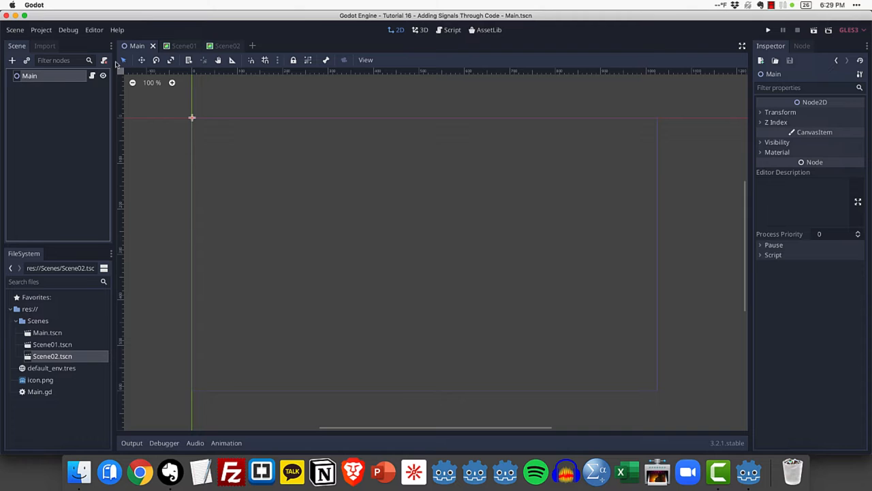
mouse_move(93, 82)
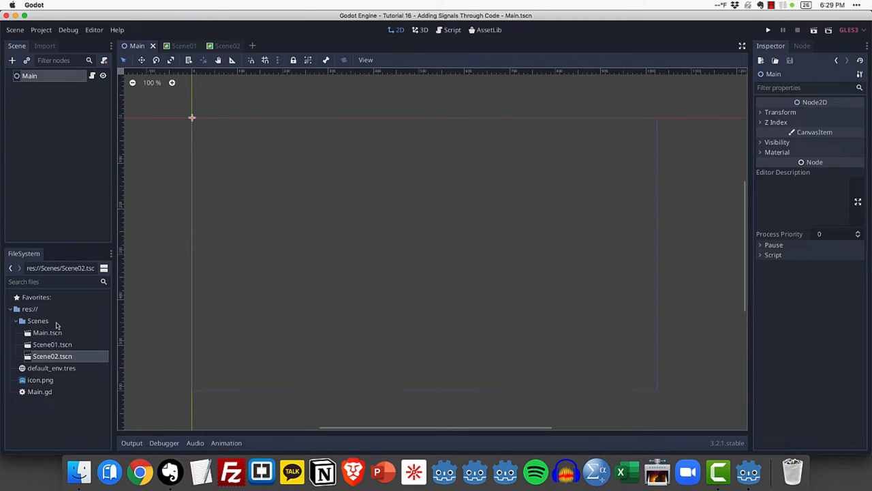
left_click(38, 320)
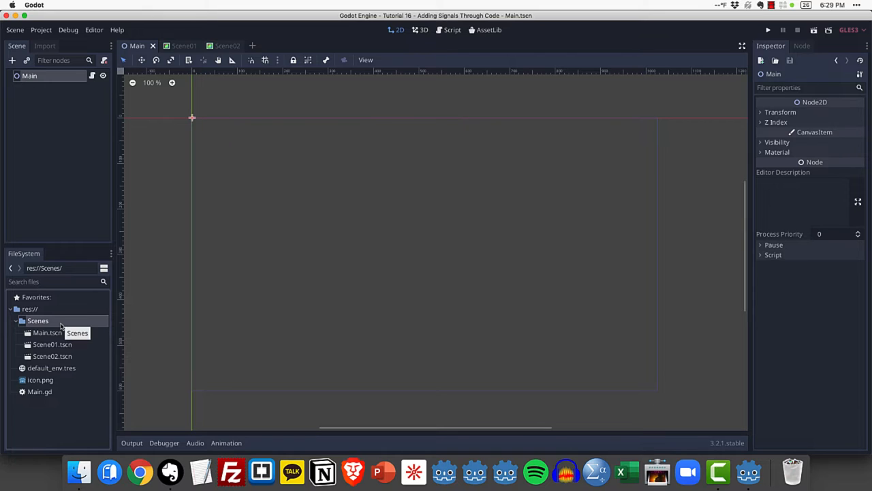
left_click(48, 333)
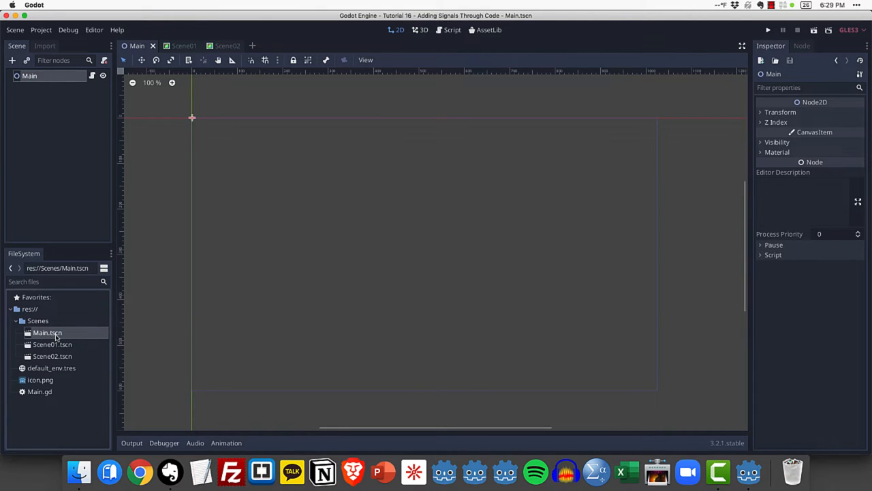
left_click(51, 343)
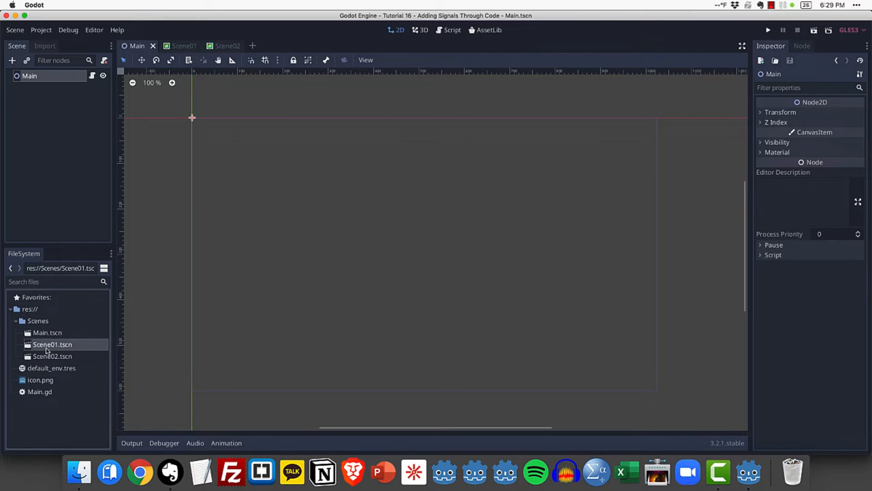
left_click(48, 333)
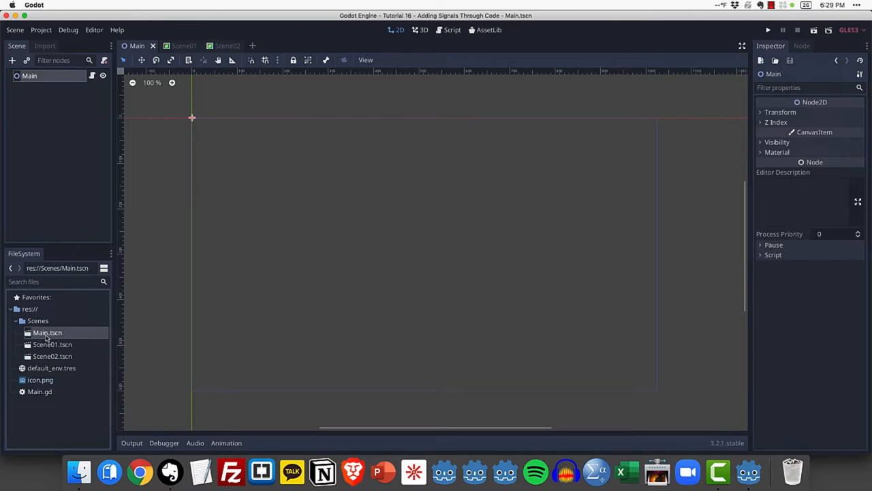
- View Scene01's red canvas and check the Button node under its Node2D root
left_click(175, 47)
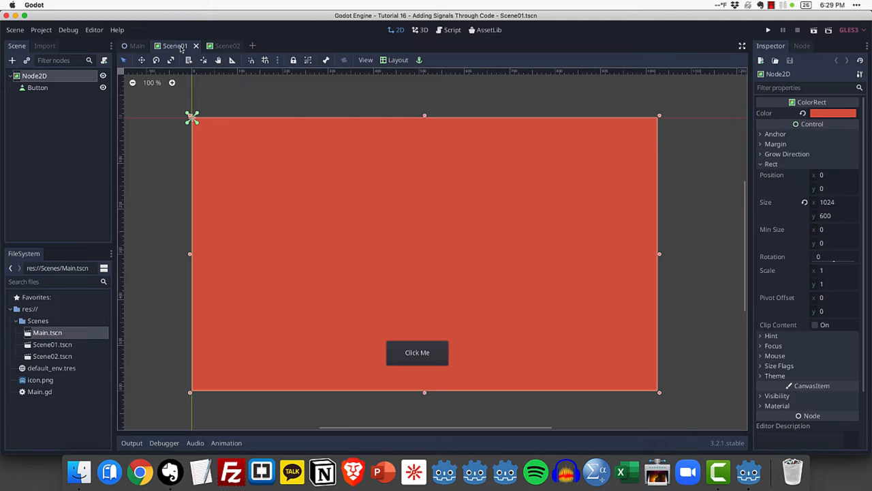
left_click(162, 179)
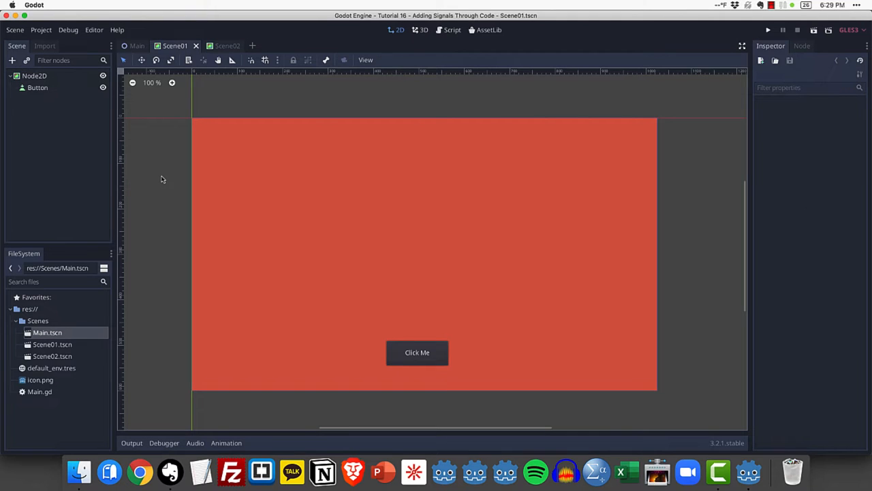
mouse_move(554, 259)
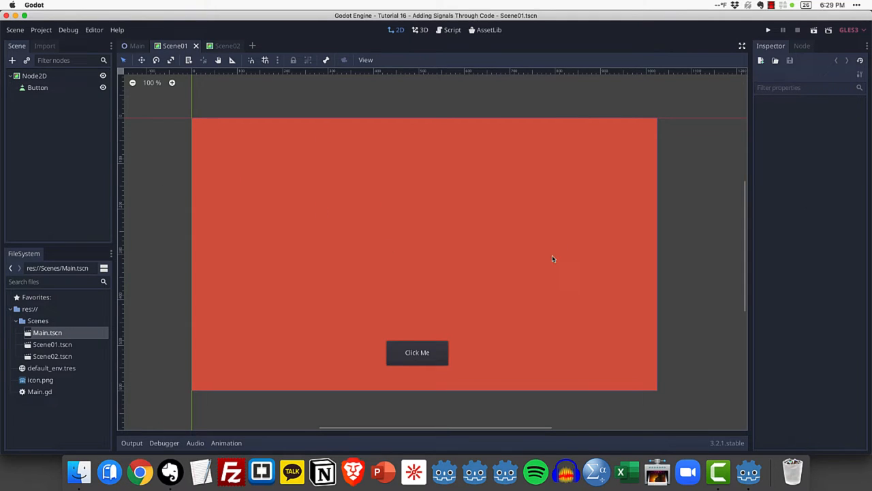
mouse_move(417, 352)
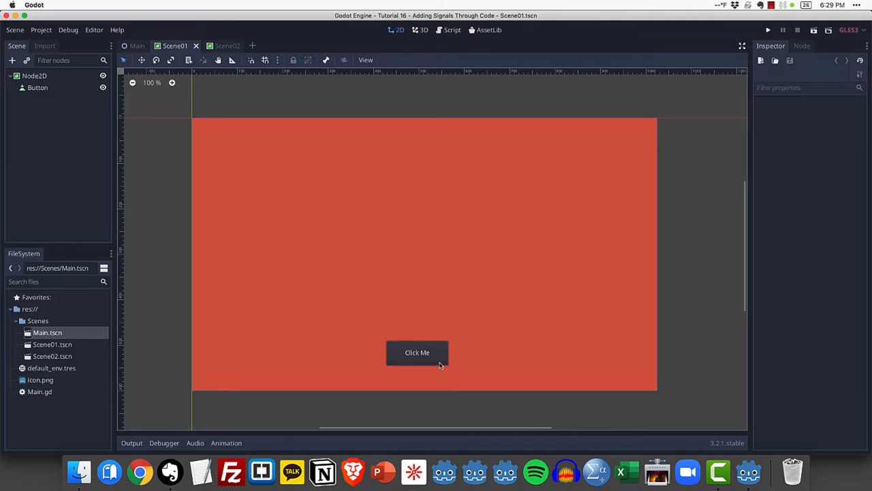
left_click(38, 87)
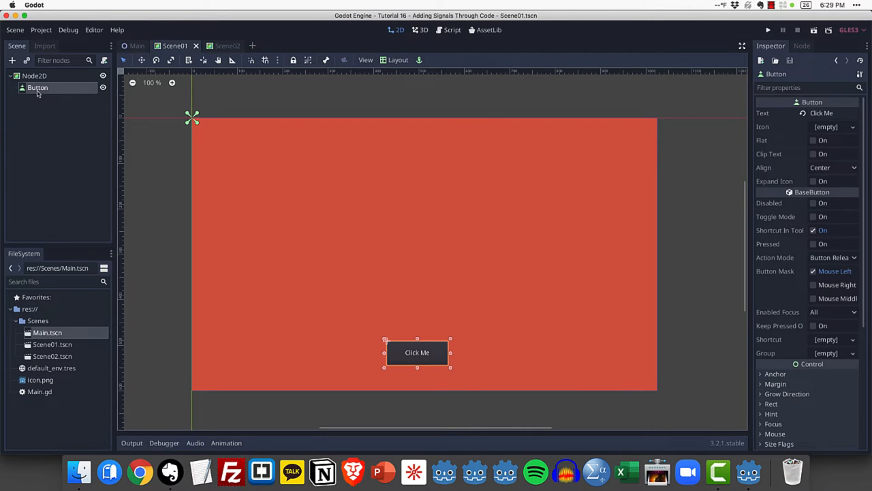
left_click(227, 47)
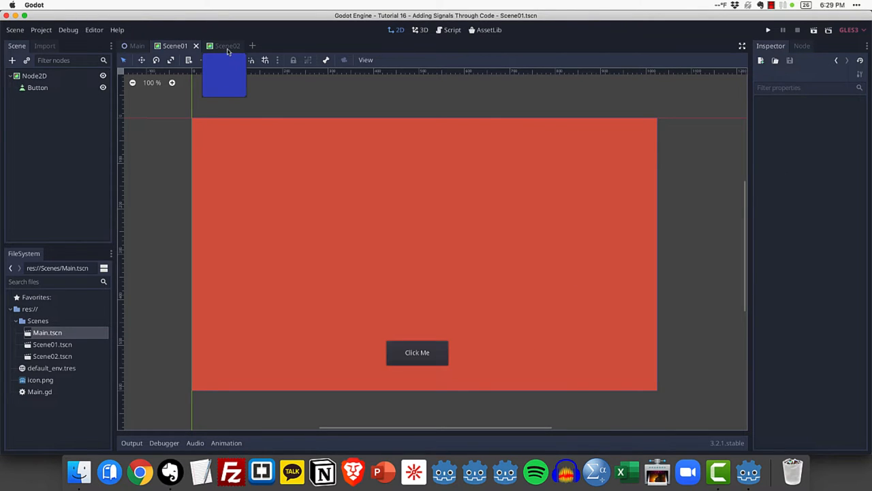
- View the blue Scene02 and its Button node, then return to the empty Main scene
left_click(218, 47)
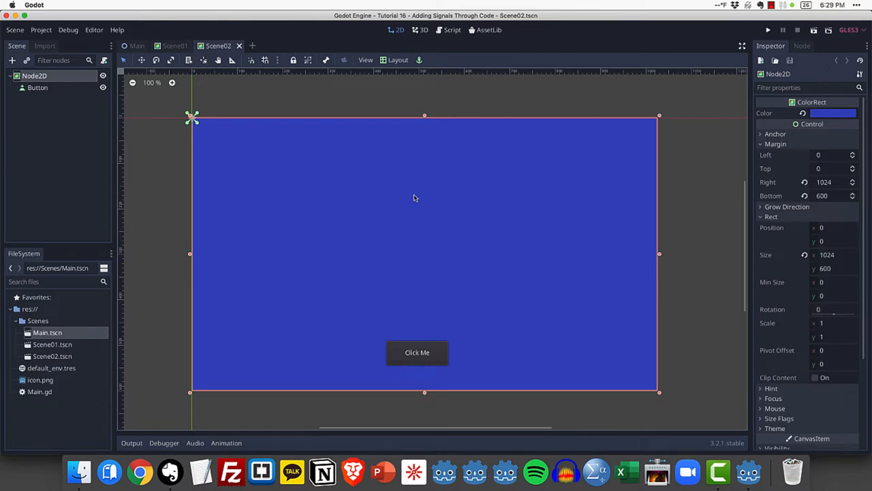
mouse_move(578, 208)
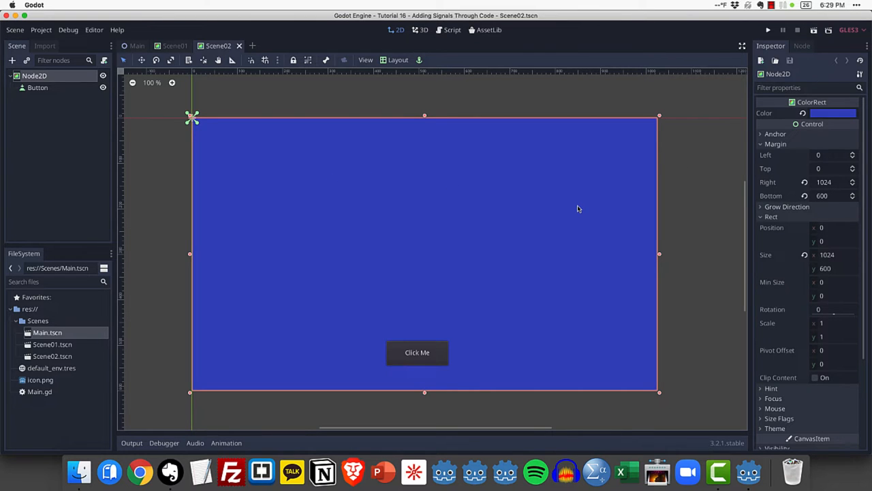
left_click(39, 87)
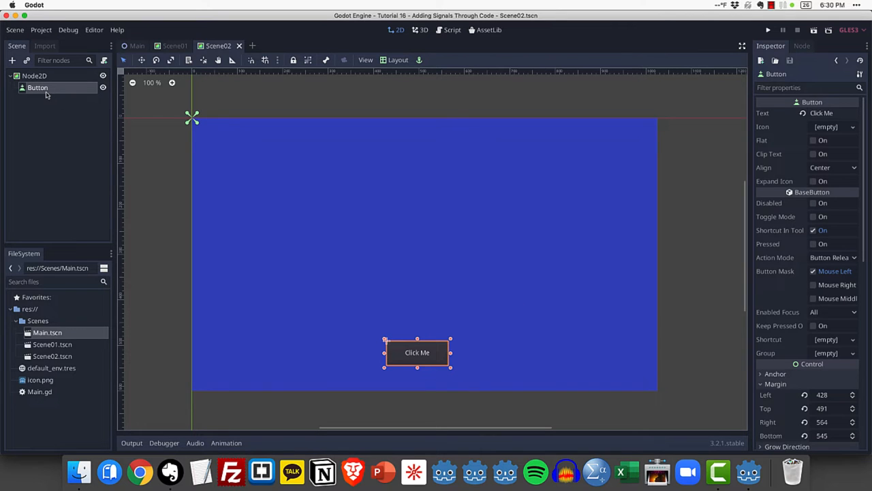
left_click(302, 102)
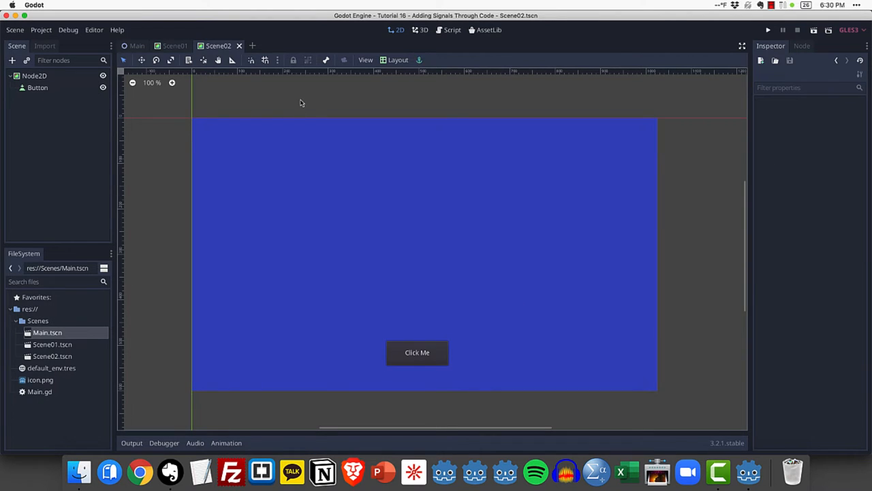
left_click(136, 46)
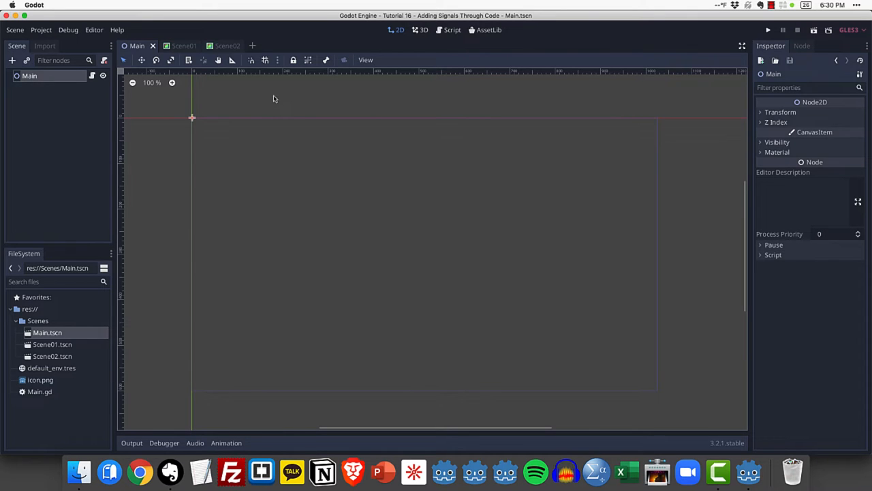
- Flip through Scene01 and Scene02, then bring up Main.gd from the Main node's script icon
left_click(175, 46)
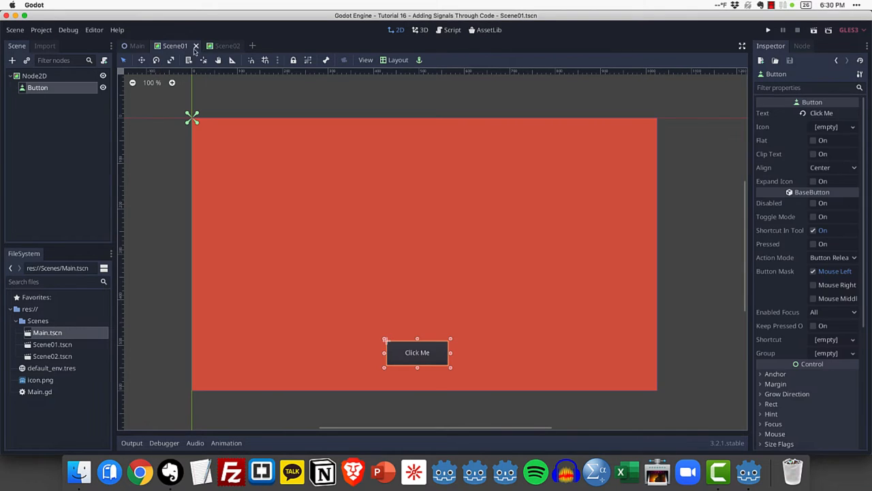
left_click(196, 46)
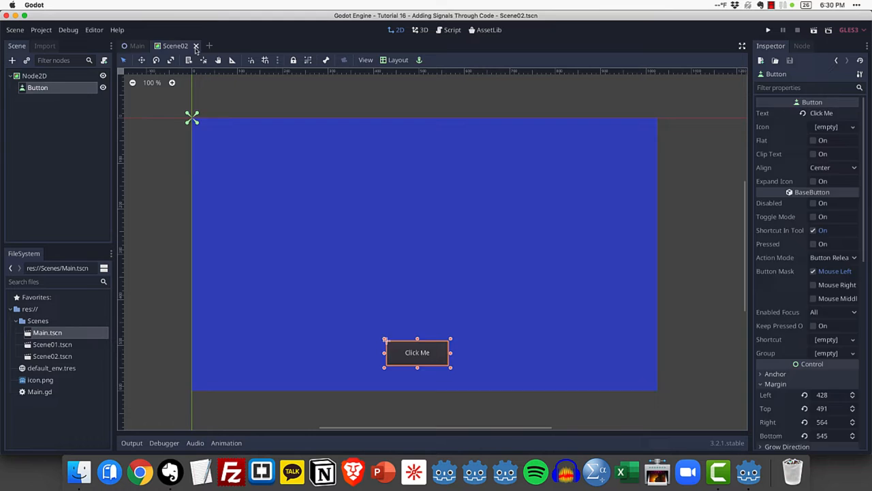
left_click(197, 46)
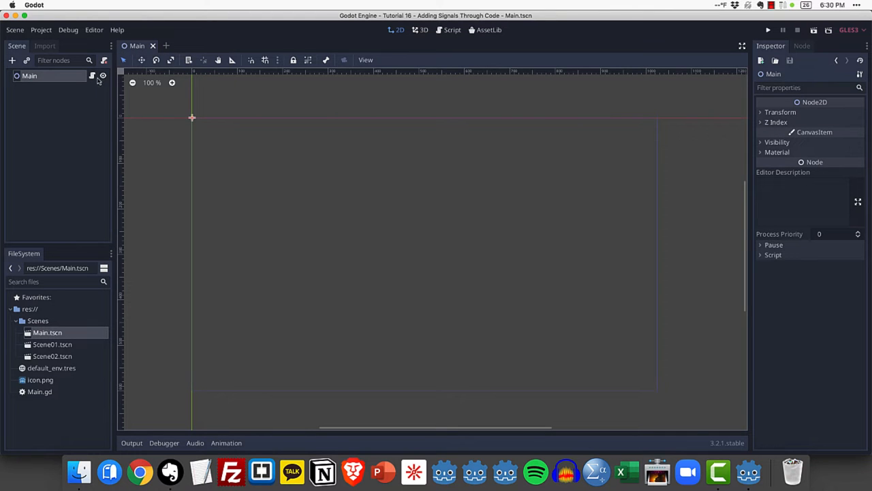
left_click(453, 30)
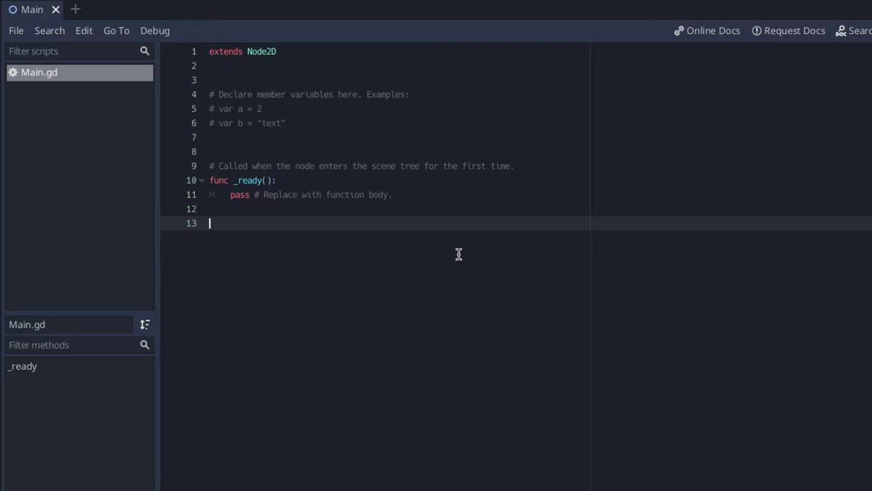
mouse_move(430, 221)
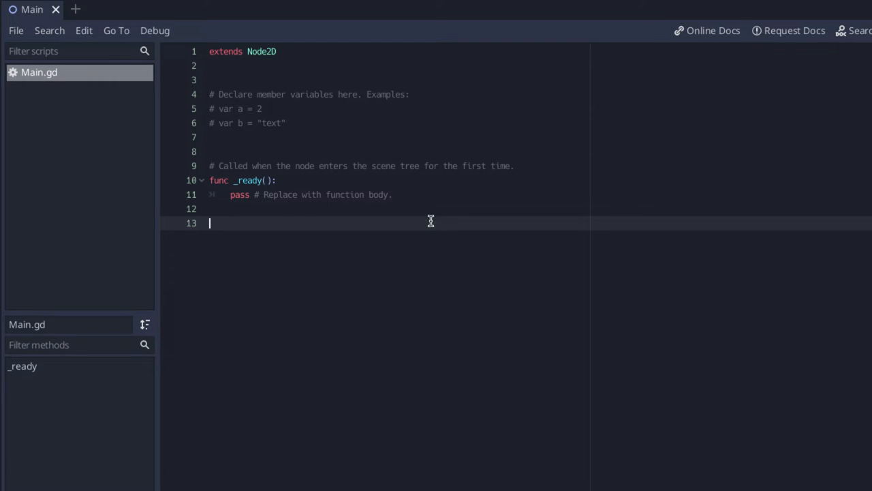
mouse_move(470, 235)
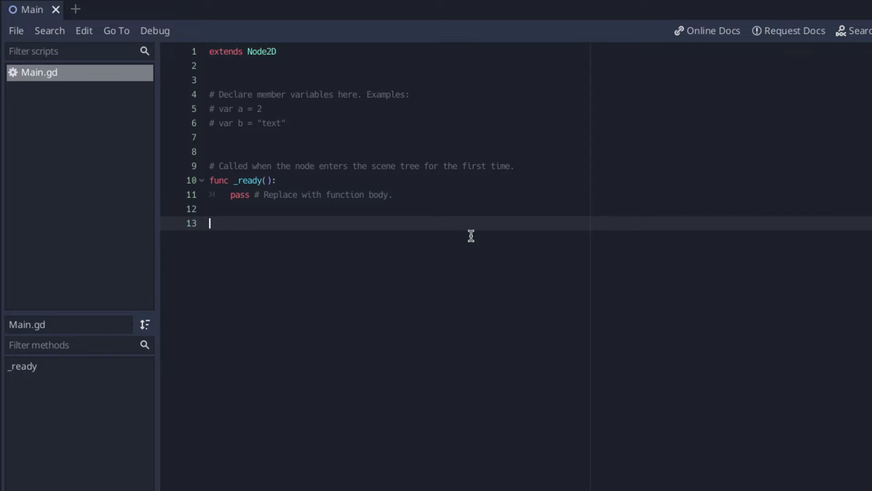
- Write empty func _add_scene01(): with pass, then duplicate it as _add_scene02()
type("func")
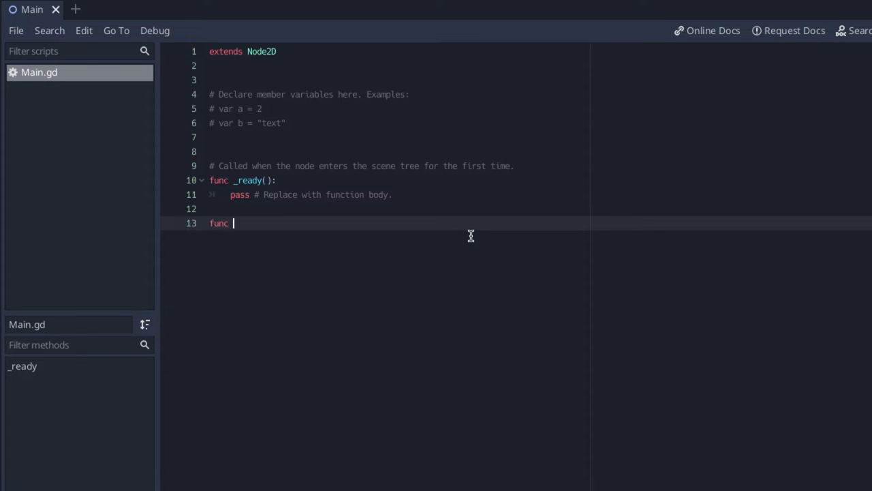
type("_")
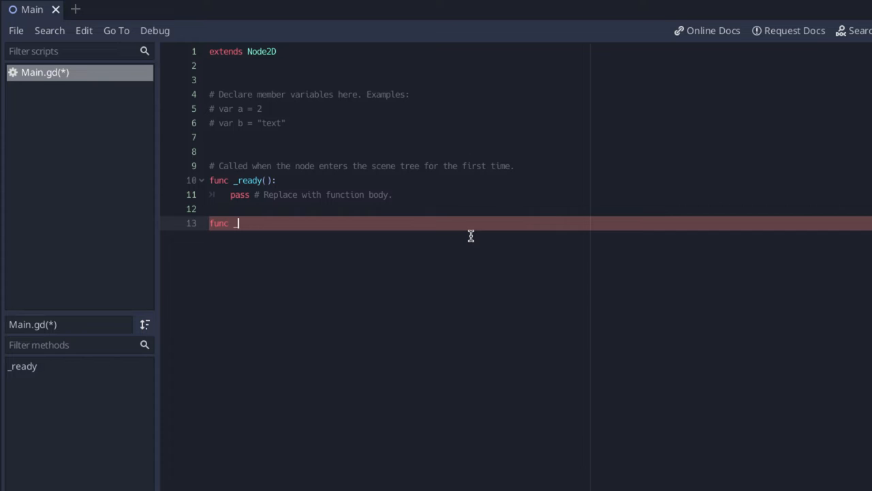
type("add")
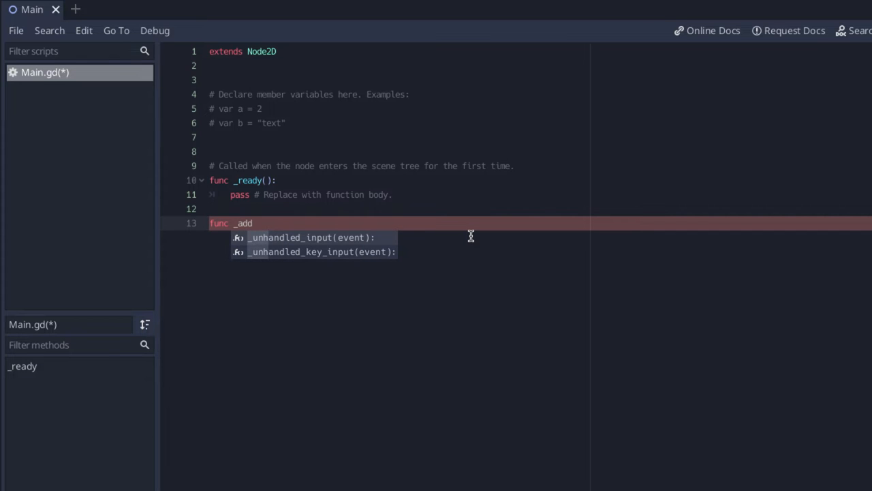
type("_scene01")
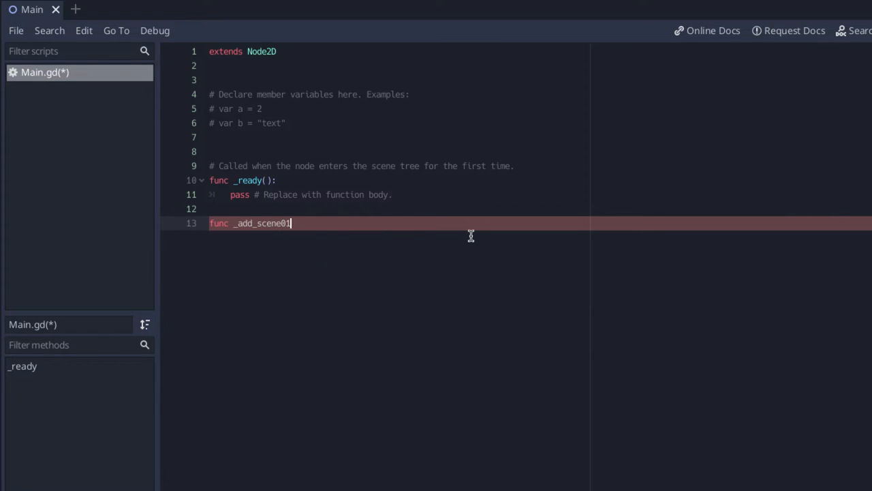
type("():")
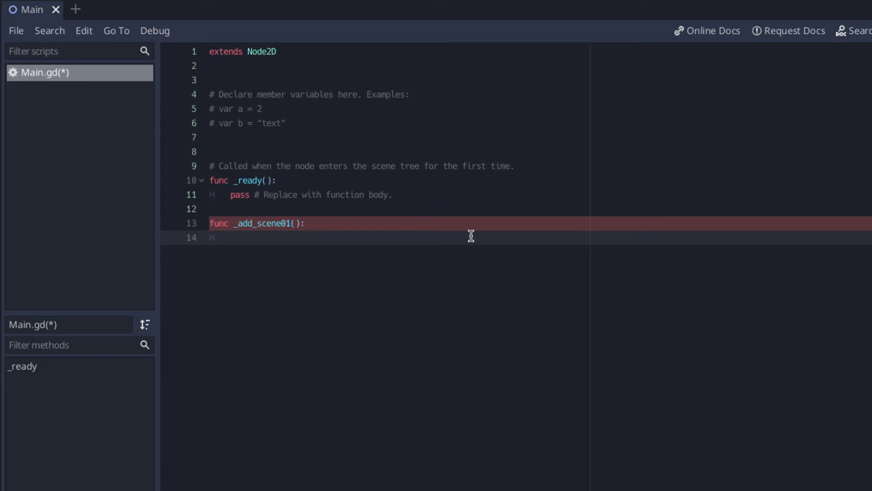
type("pass")
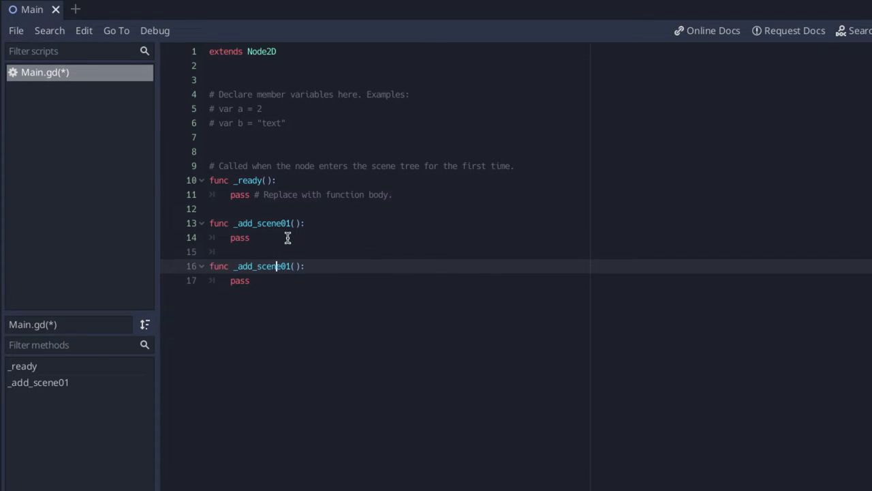
type("2")
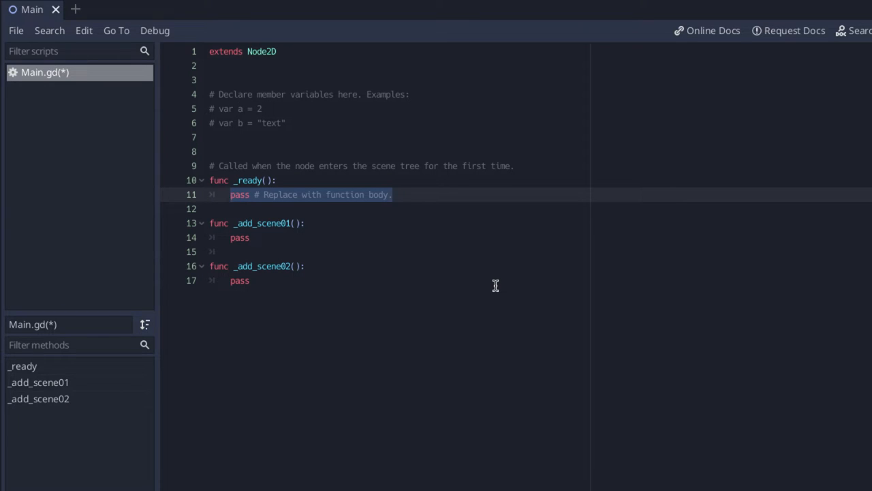
- Replace pass in _ready() with a call to _add_scene01()
type("_add")
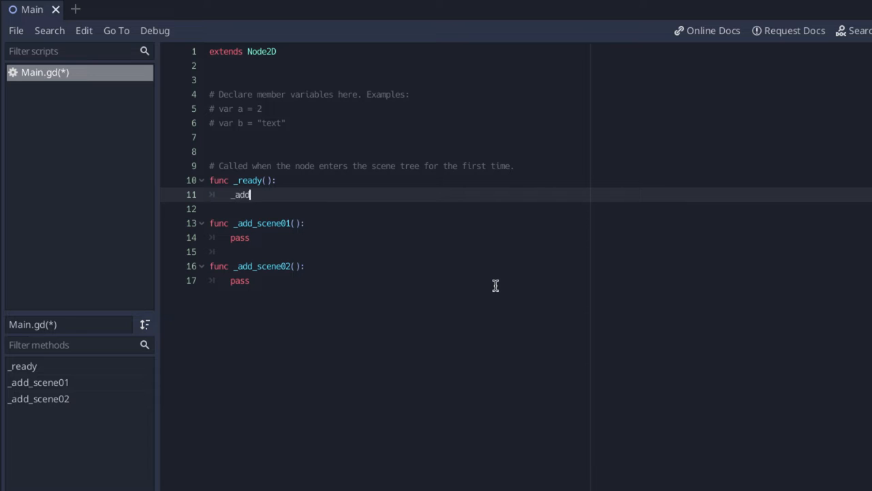
type("_scene01(")
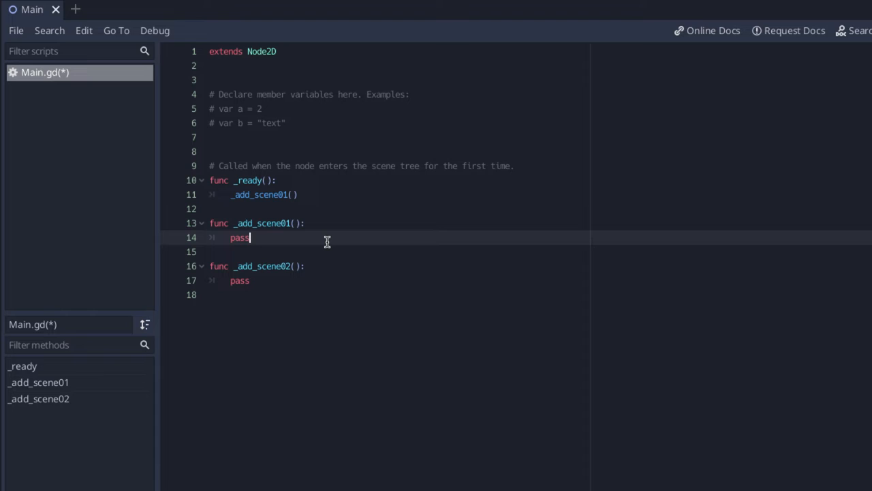
- Write var scene01 = load("res://Scenes/Scene01.tscn").instance() and add_child(scene01) in _add_scene01
key("Backspace")
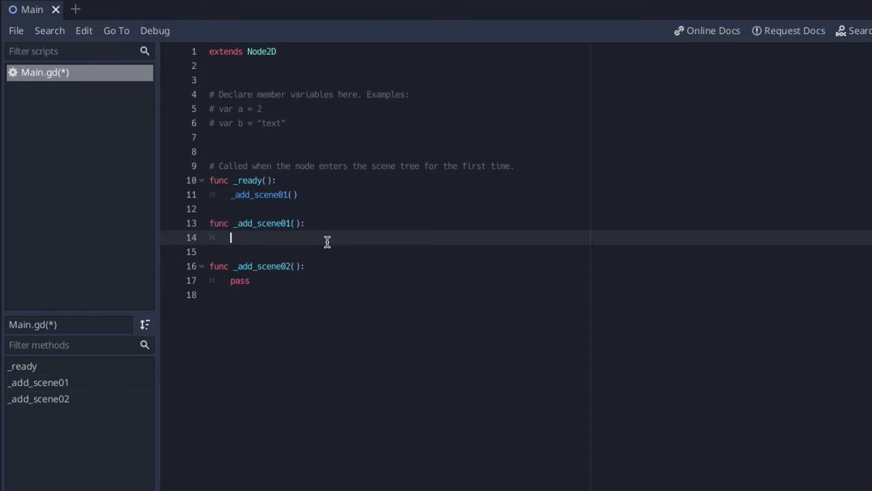
type("var scene01")
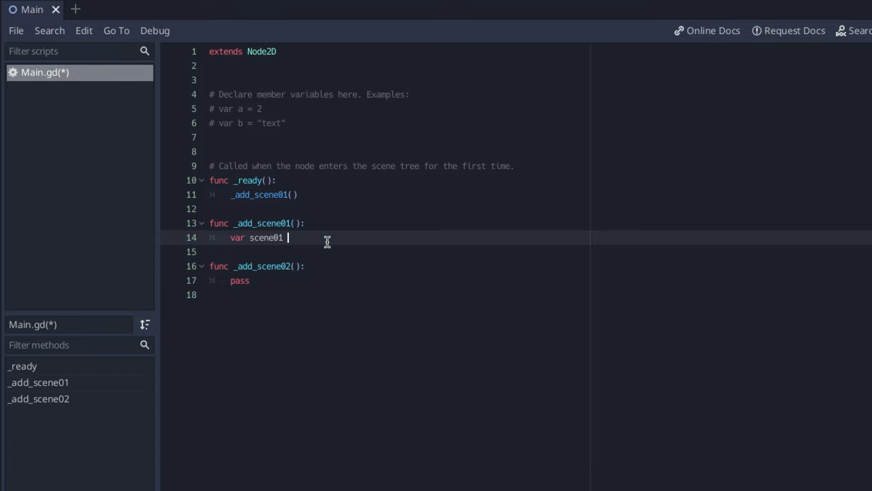
type("= load()")
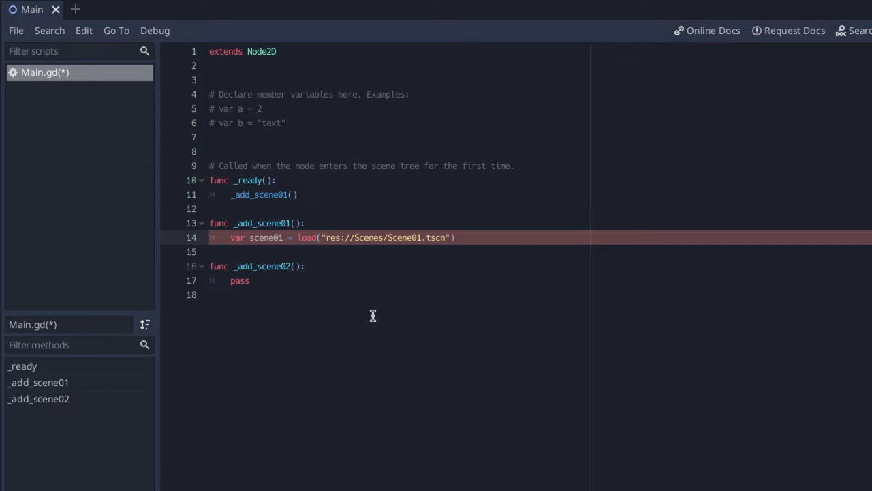
type(".instance(")
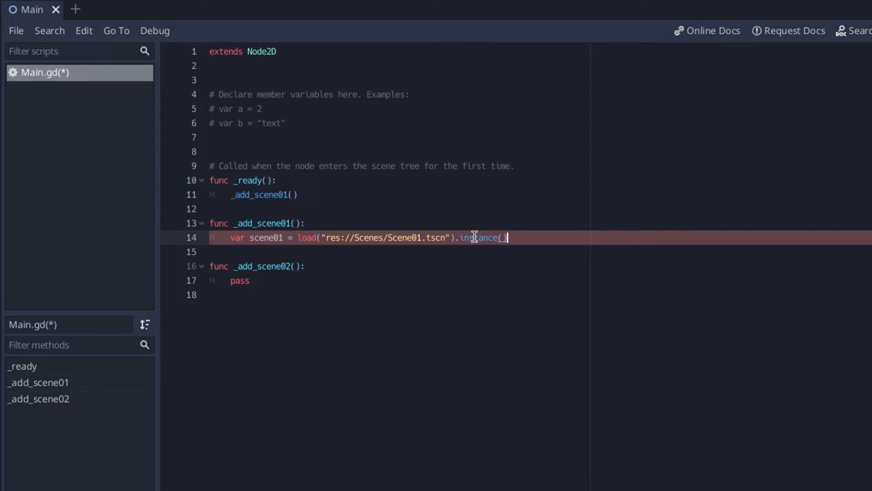
type("add_c")
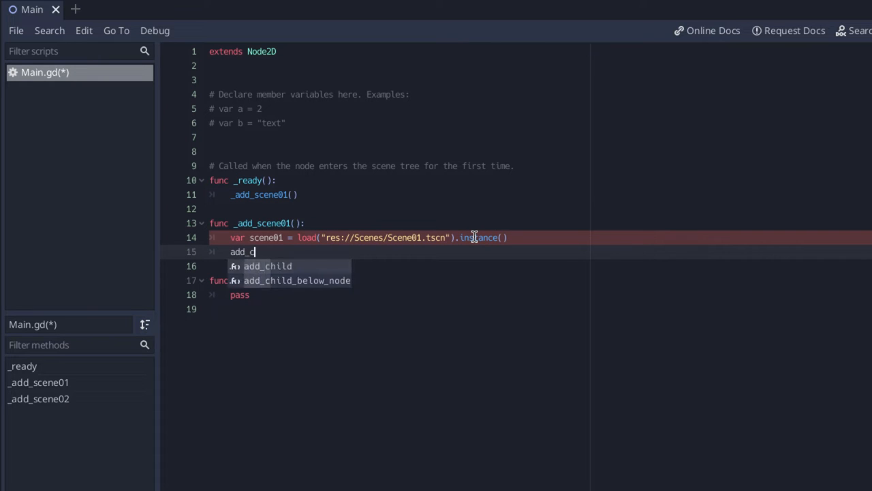
type("hild(scene01")
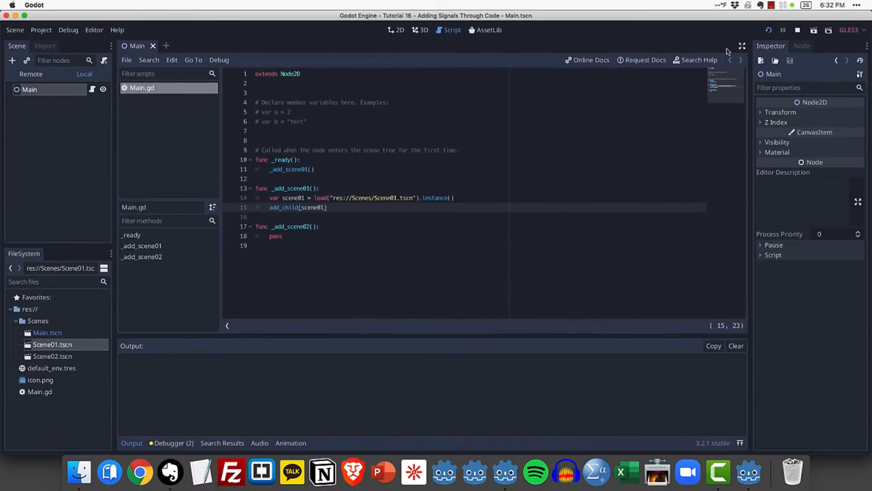
left_click(795, 30)
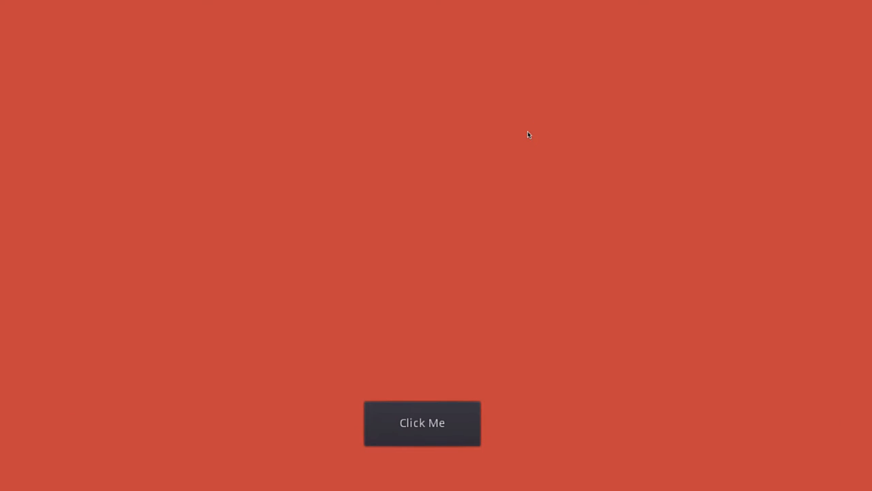
mouse_move(464, 396)
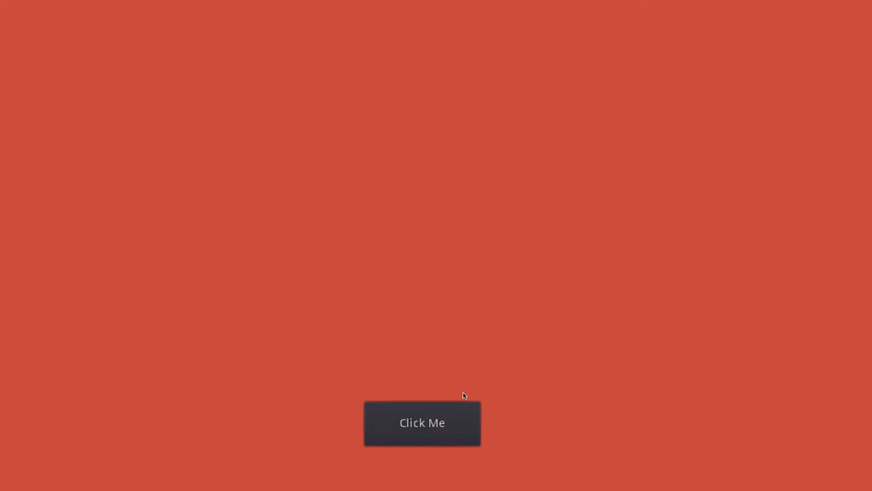
mouse_move(502, 271)
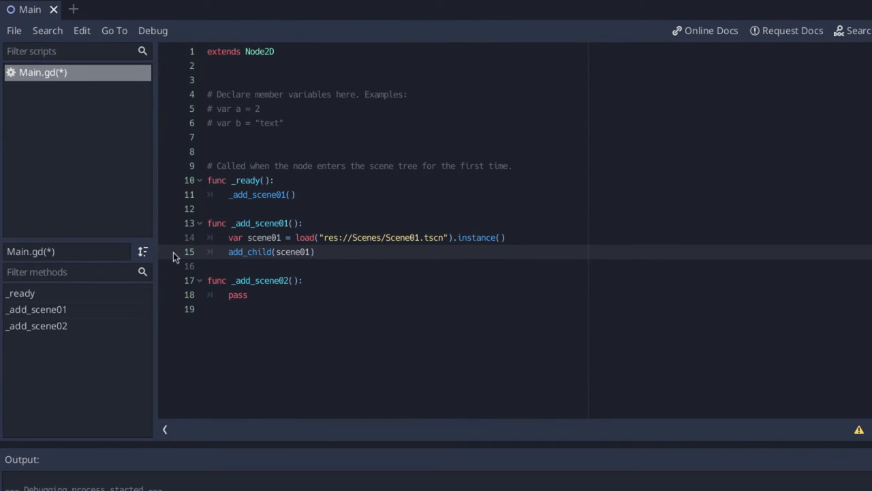
- Begin a scene01.get_node("Button line above the add_child call
key("Return")
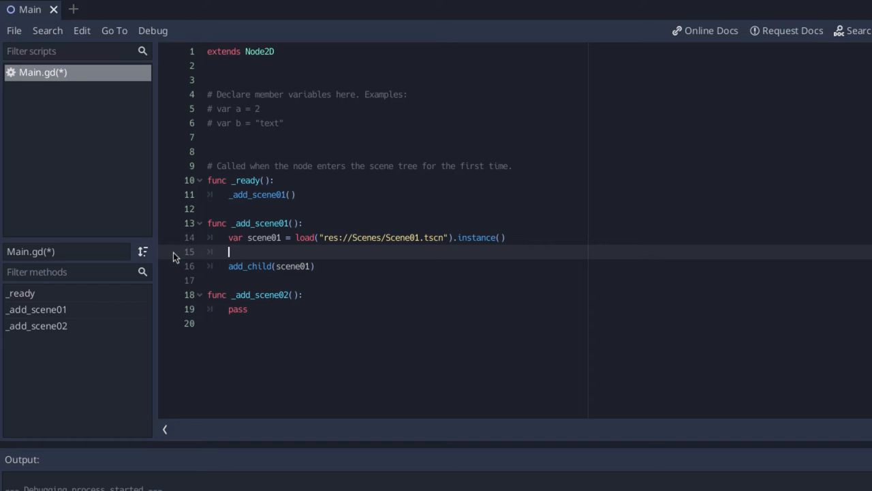
type("scene01")
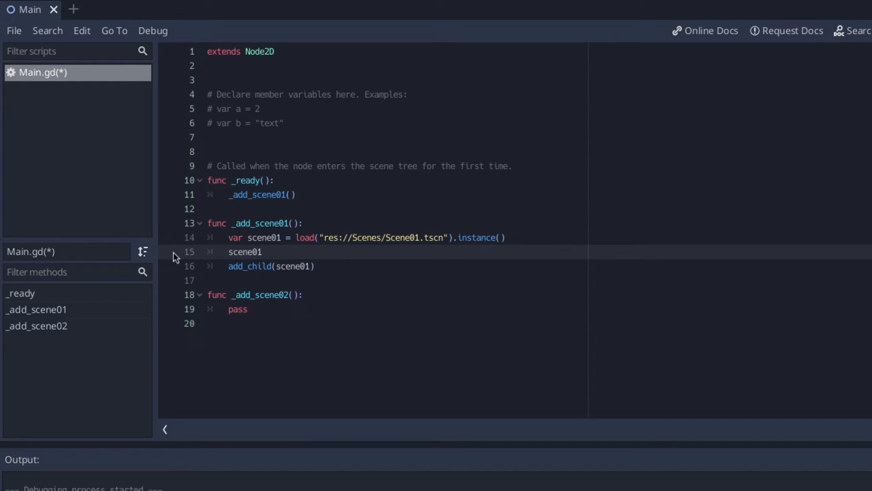
type(".get")
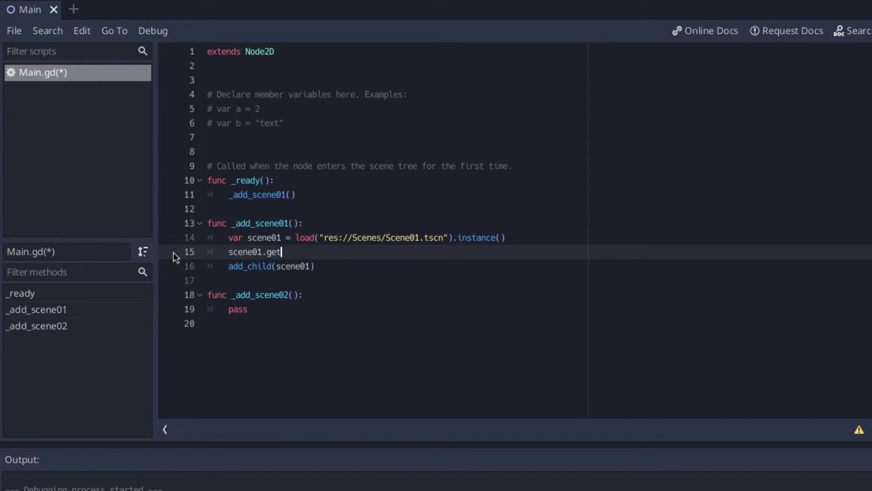
type("_node")
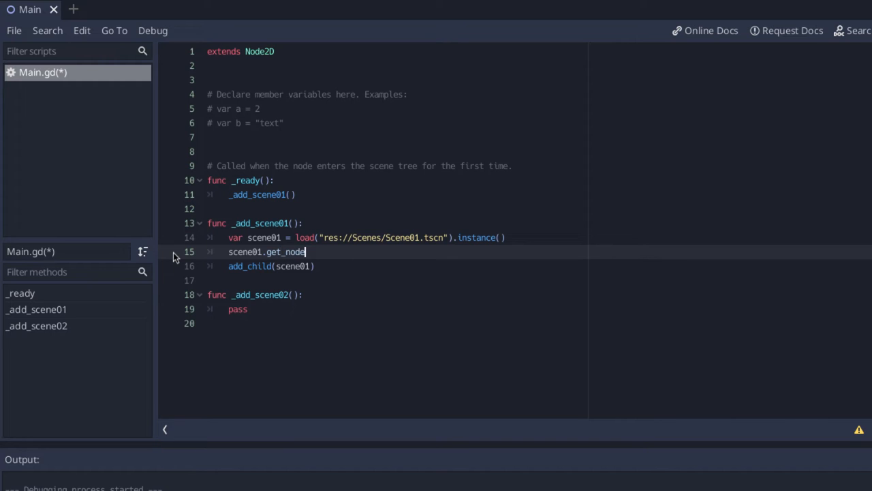
type("()")
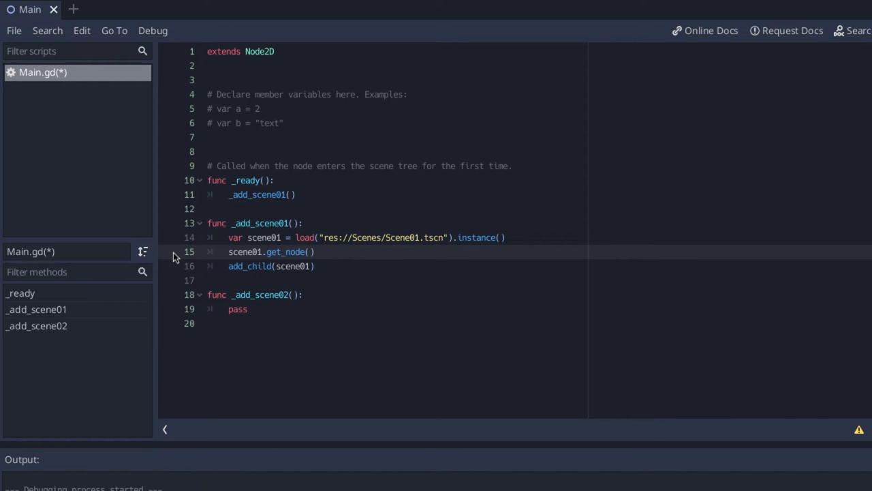
type("\"B")
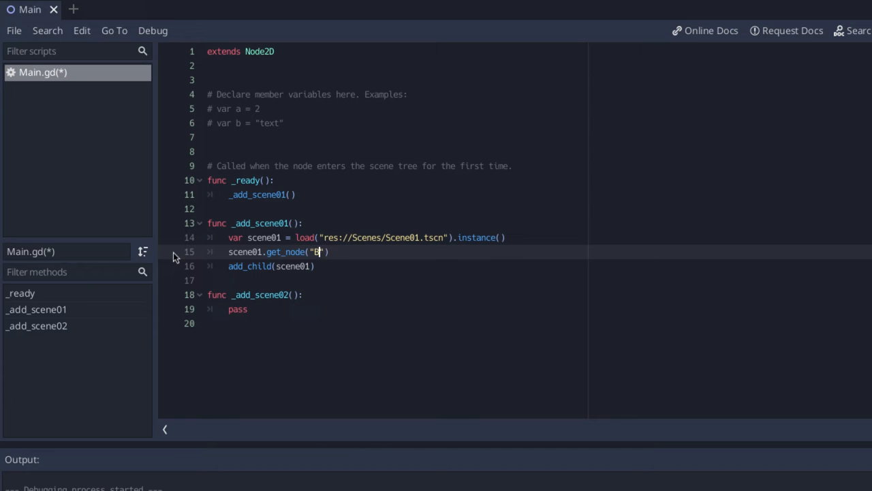
type("utton")
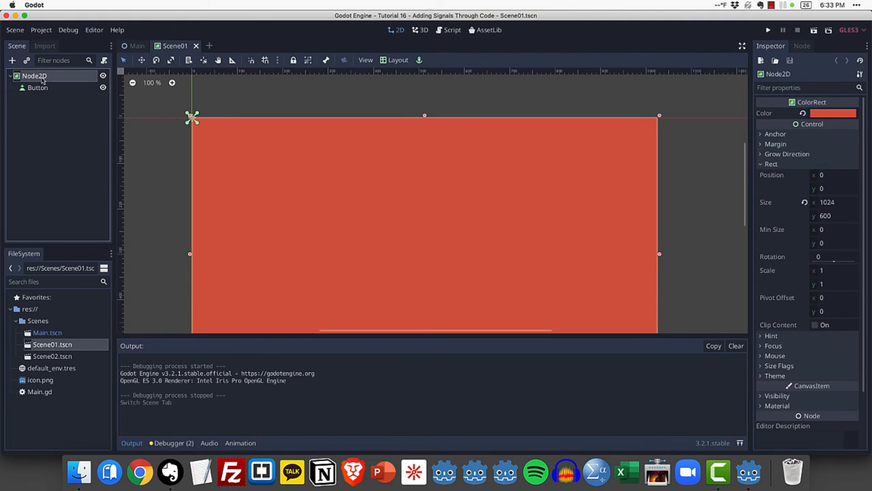
- Check Scene01's Button node, then close the Scene01 scene to return to Main.gd
left_click(38, 87)
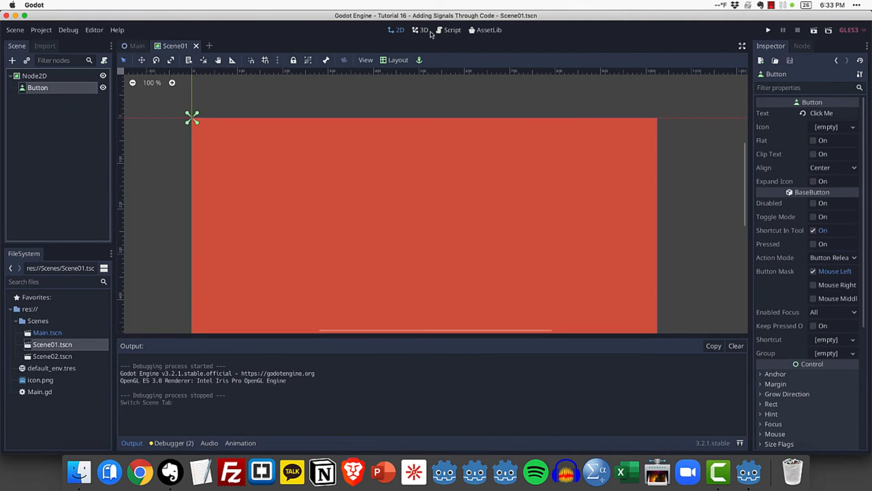
scroll("down", 3)
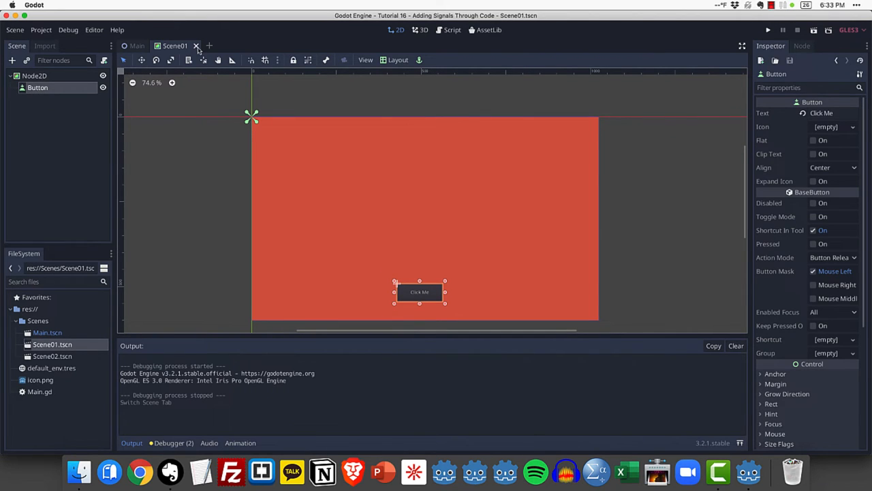
left_click(447, 30)
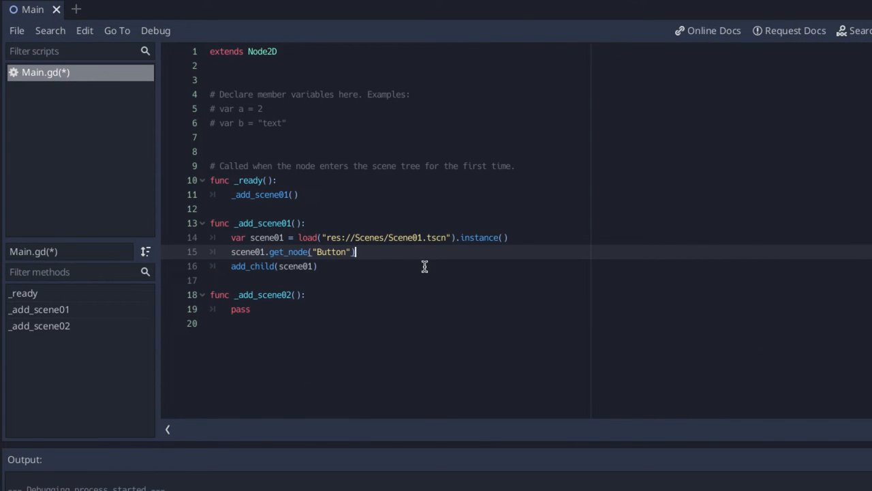
- Append .connect("pressed", self, "_add_scene02") to the get_node("Button") call
type(".connect")
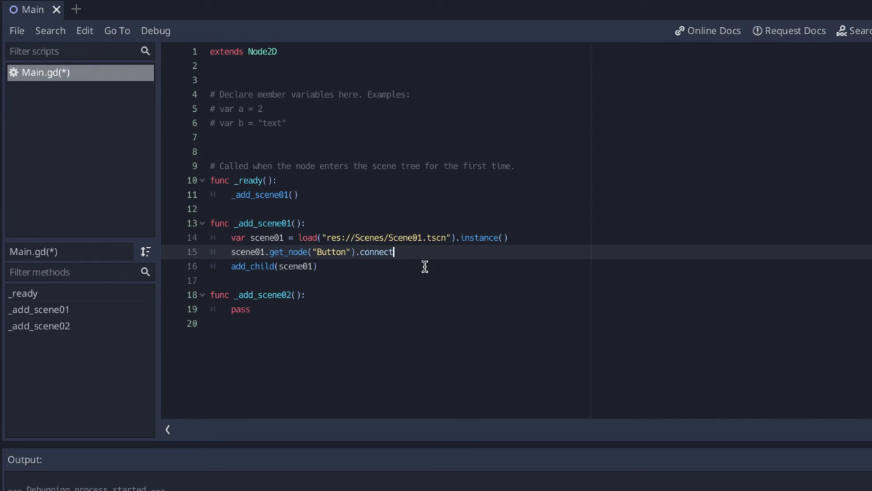
type("()")
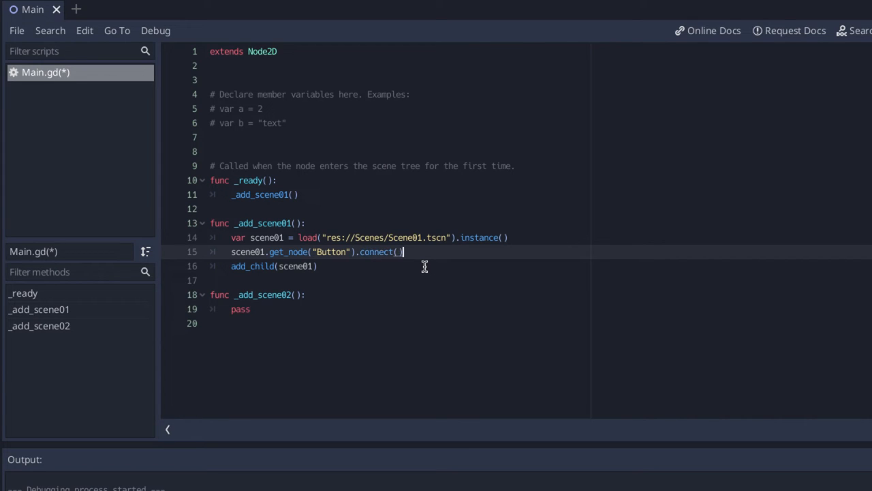
type("\"")
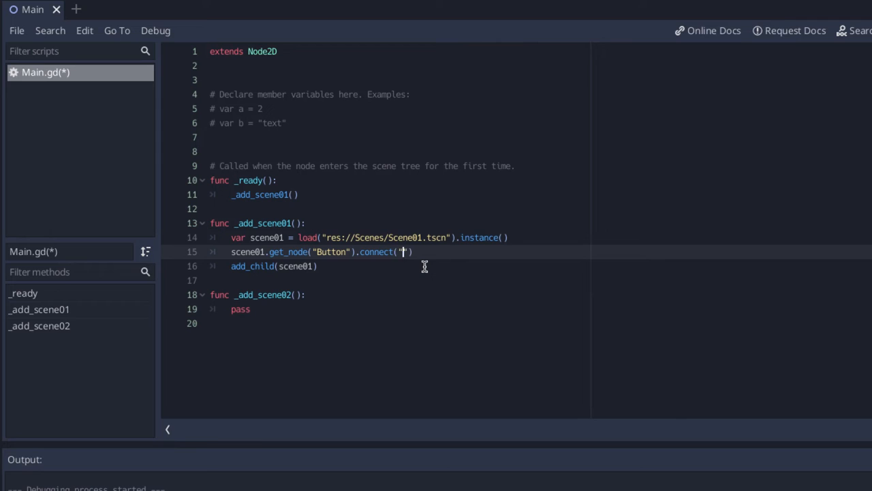
type("pressed")
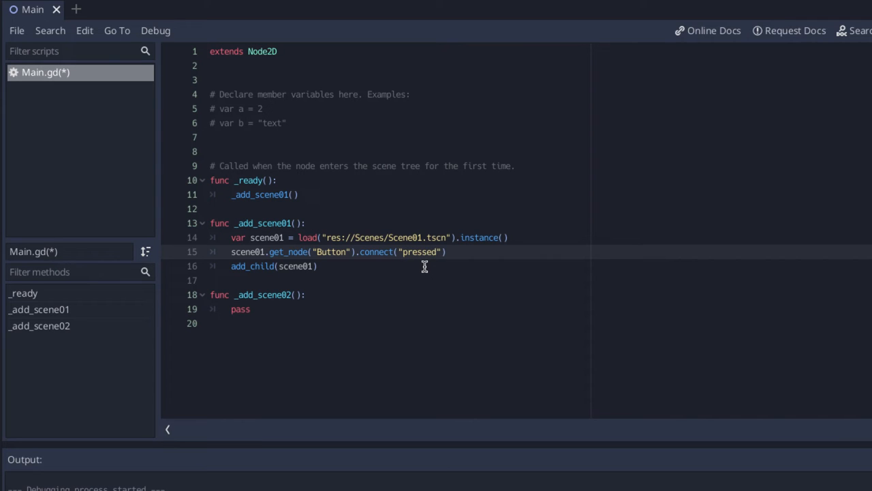
type(", self")
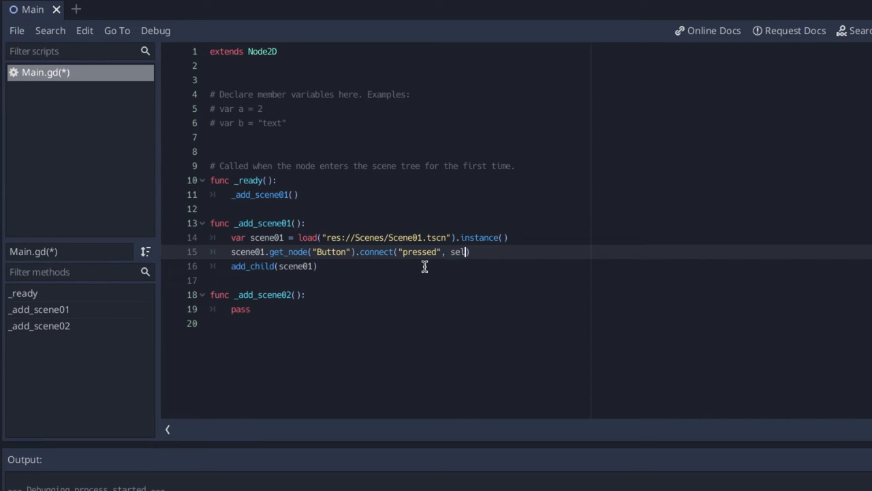
type("f")
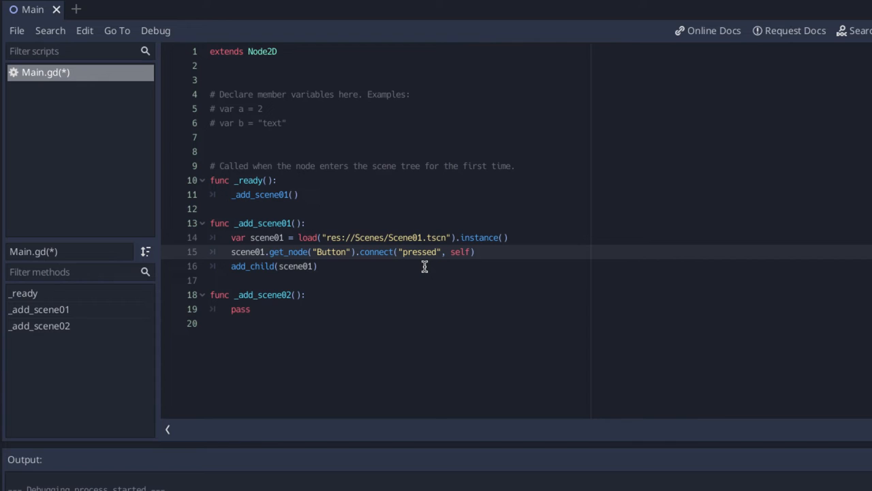
type(", \"\"")
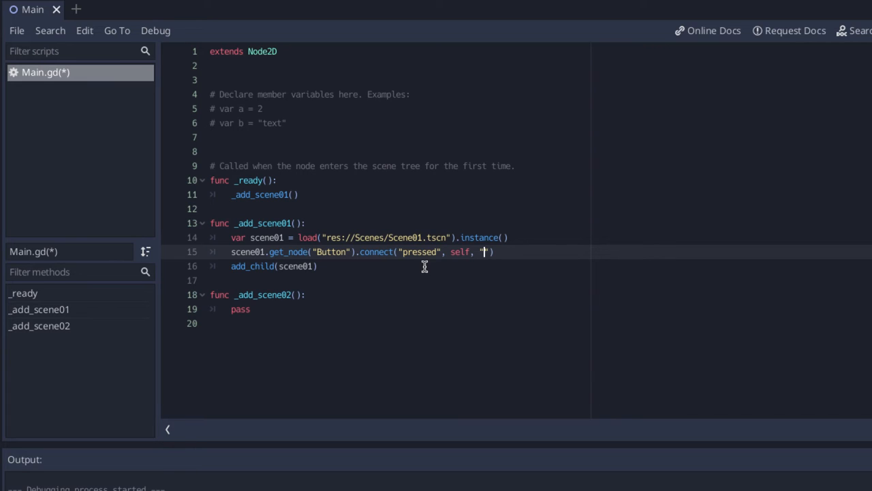
type("_")
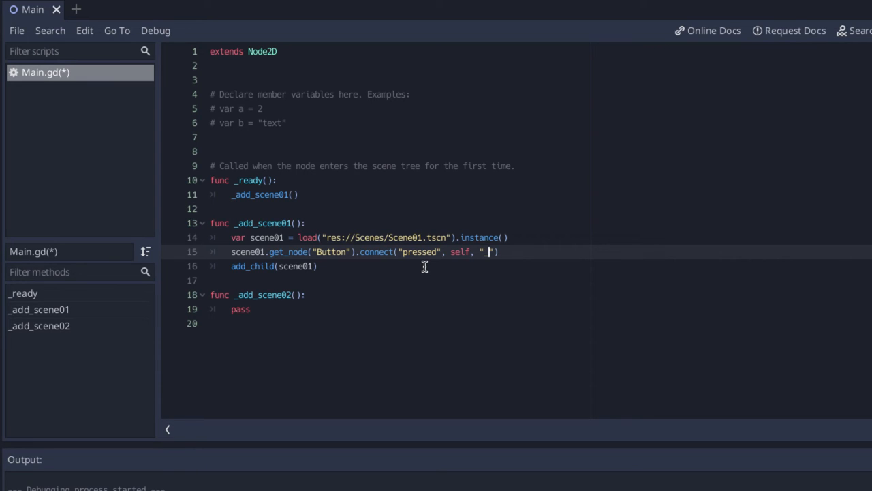
type("add_sc")
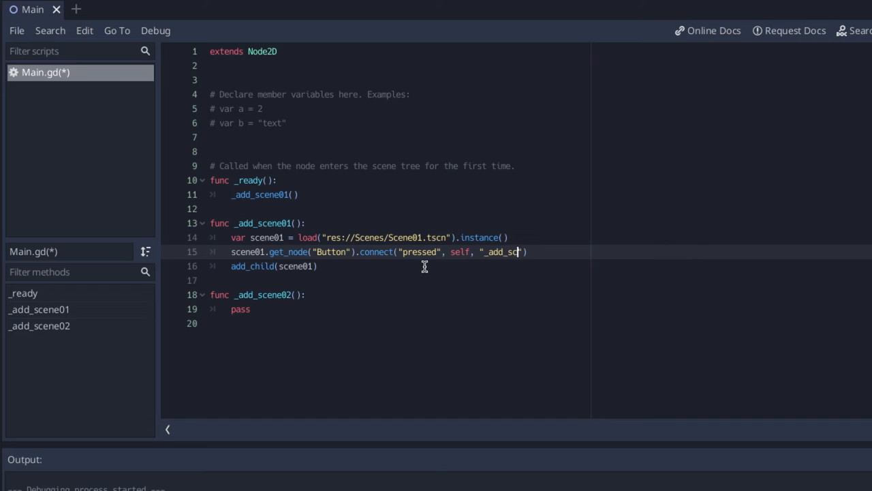
type("ene02")
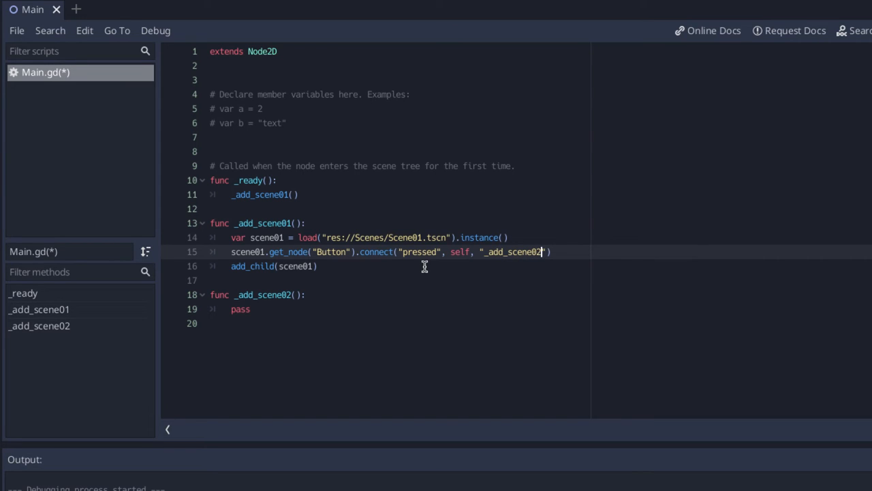
left_click(317, 266)
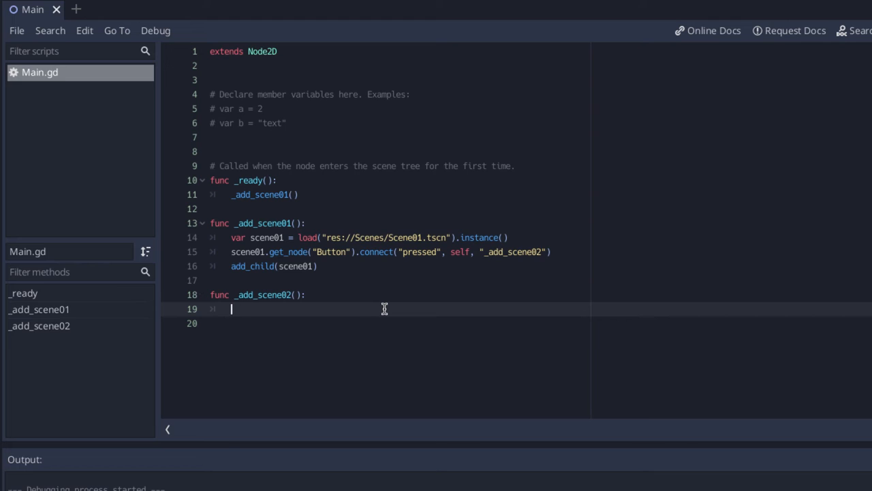
- Replace pass in _add_scene02() with print("hello")
type("print(\"he\")")
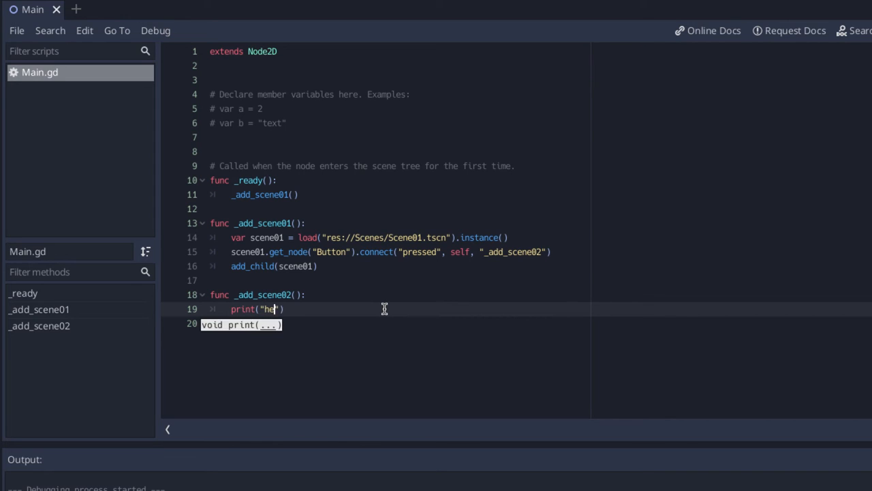
type("llo")
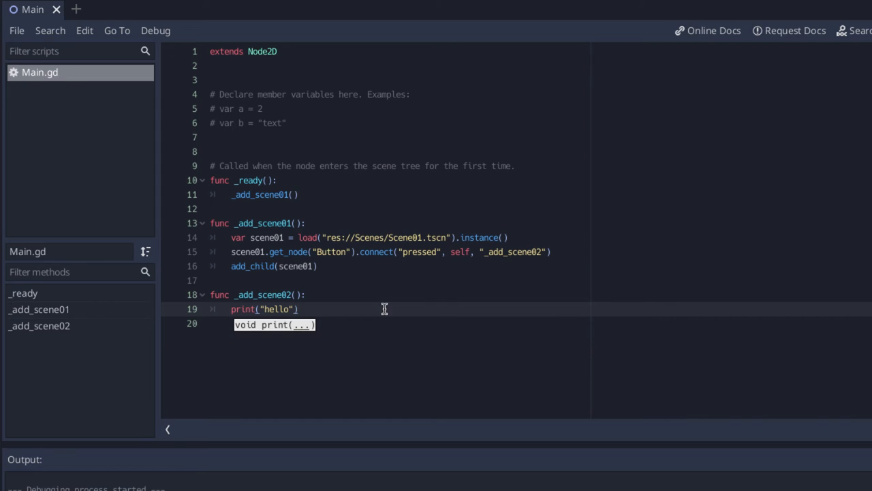
mouse_move(535, 312)
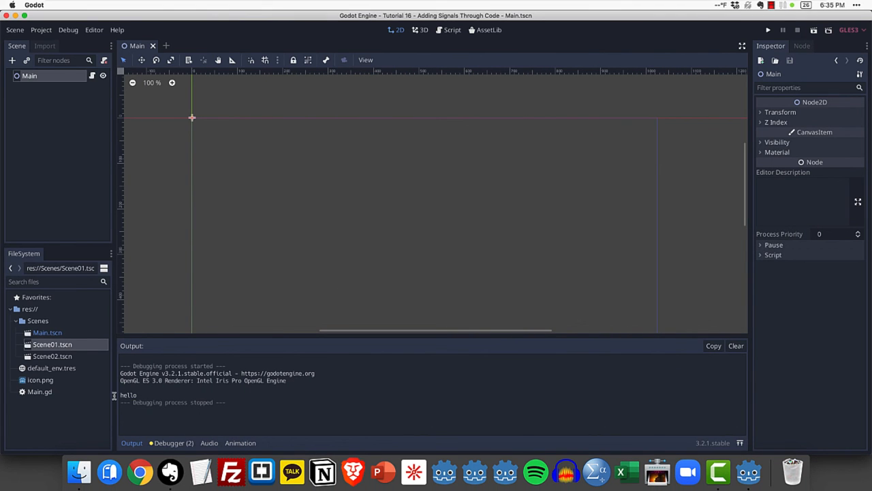
- Select the printed hello line in the Output panel after the test run
double_click(128, 395)
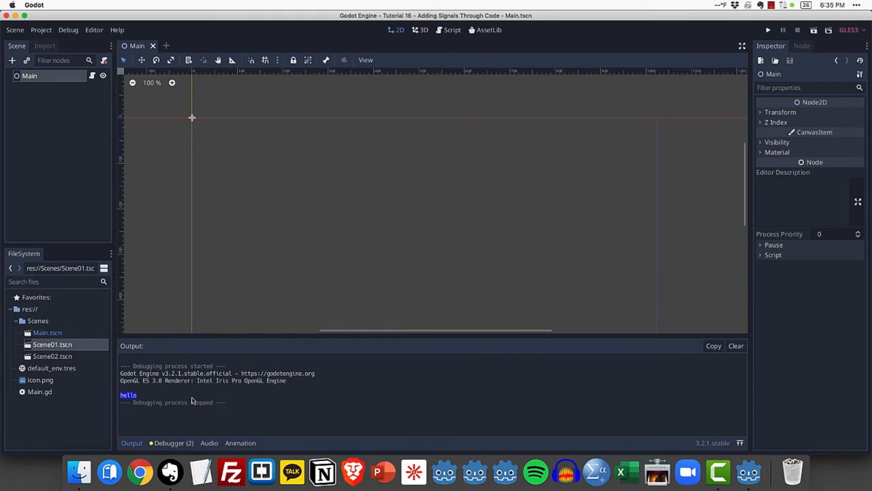
mouse_move(447, 162)
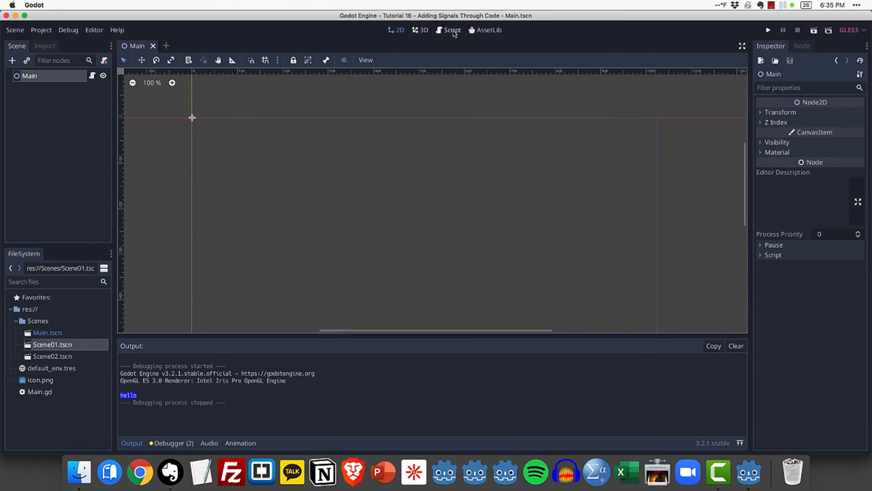
- Rewrite _add_scene02 to instance Scene02.tscn, connect its Button pressed to _add_scene01, add_child, and save
left_click(453, 30)
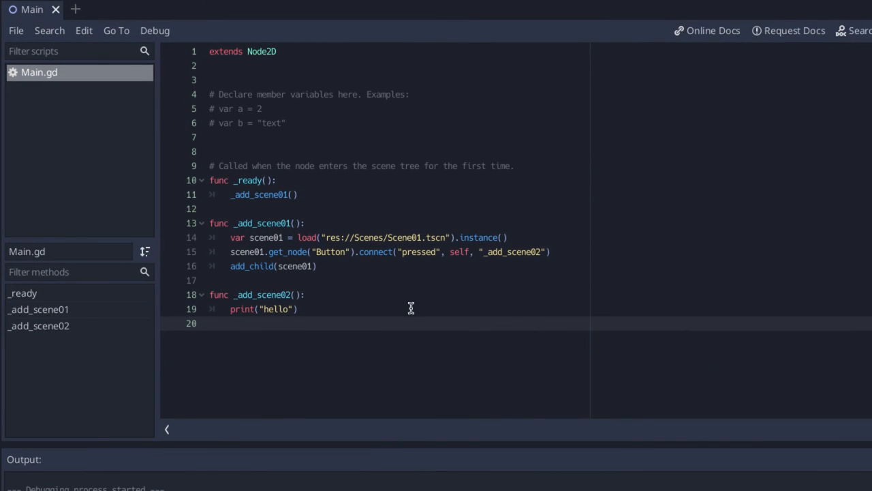
left_click(237, 309)
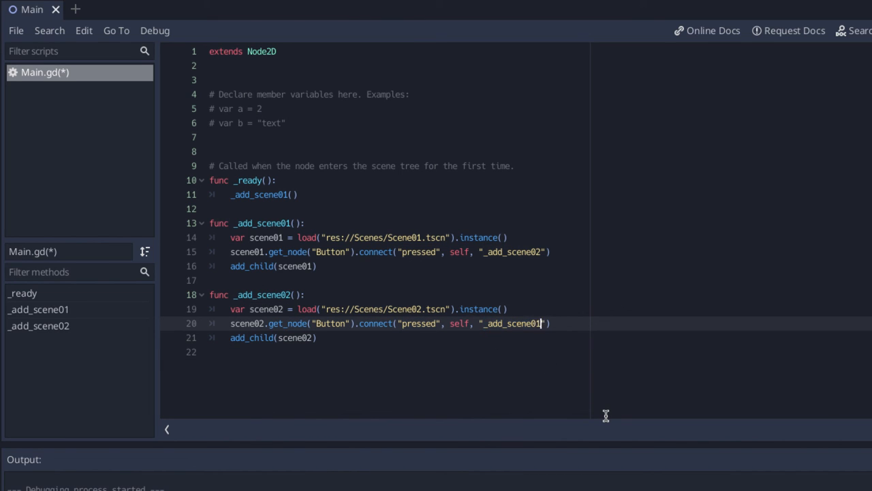
key("ctrl+s")
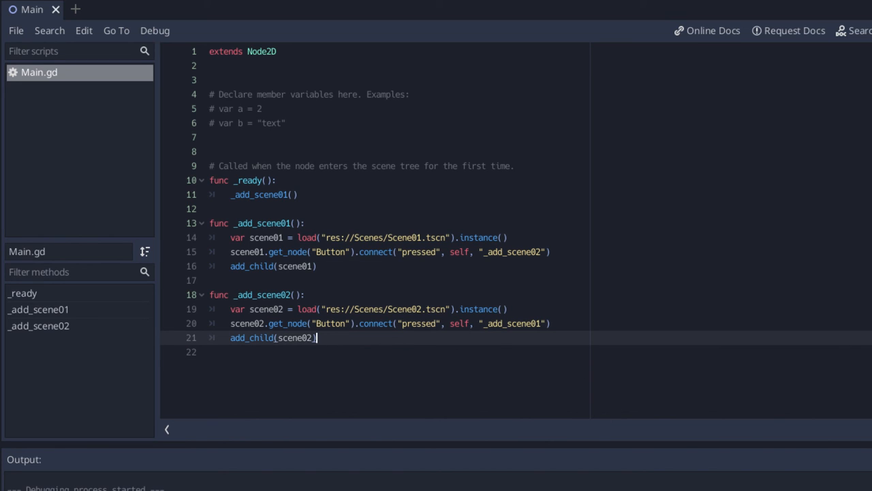
mouse_move(801, 111)
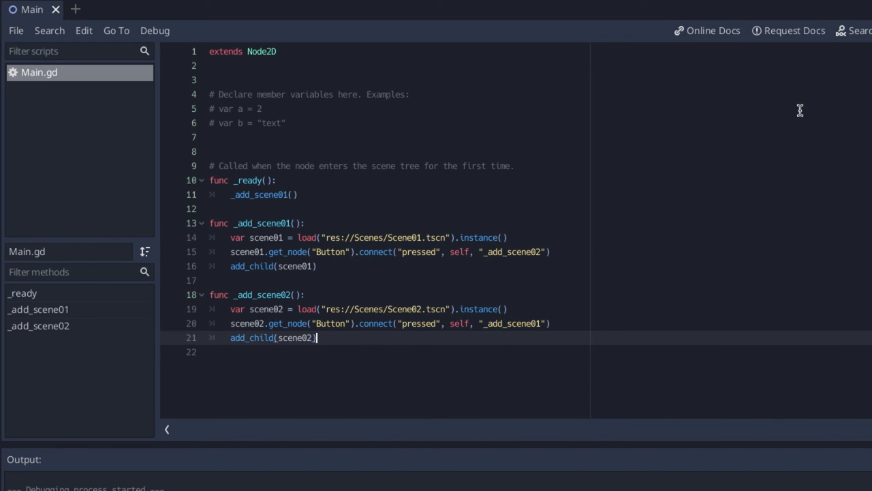